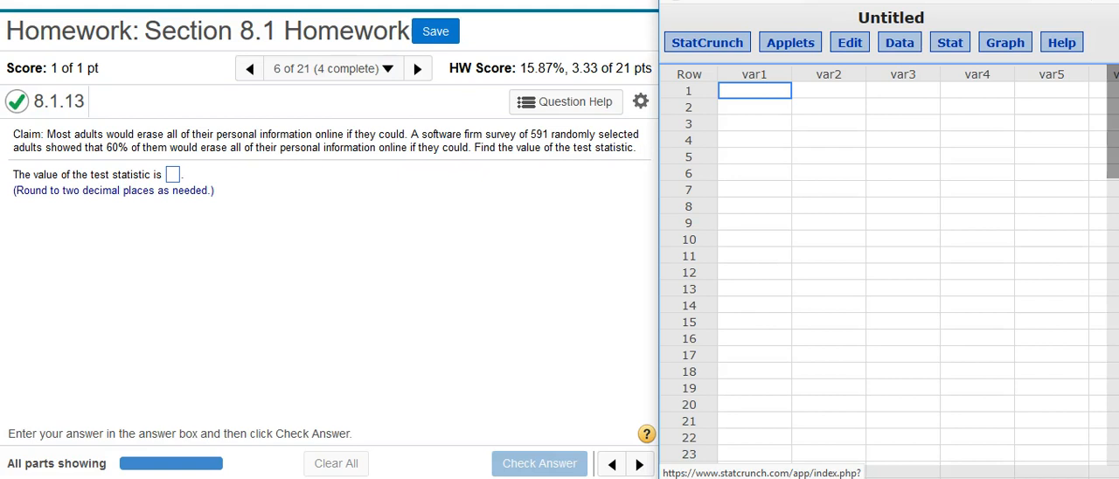
mouse_move(692, 140)
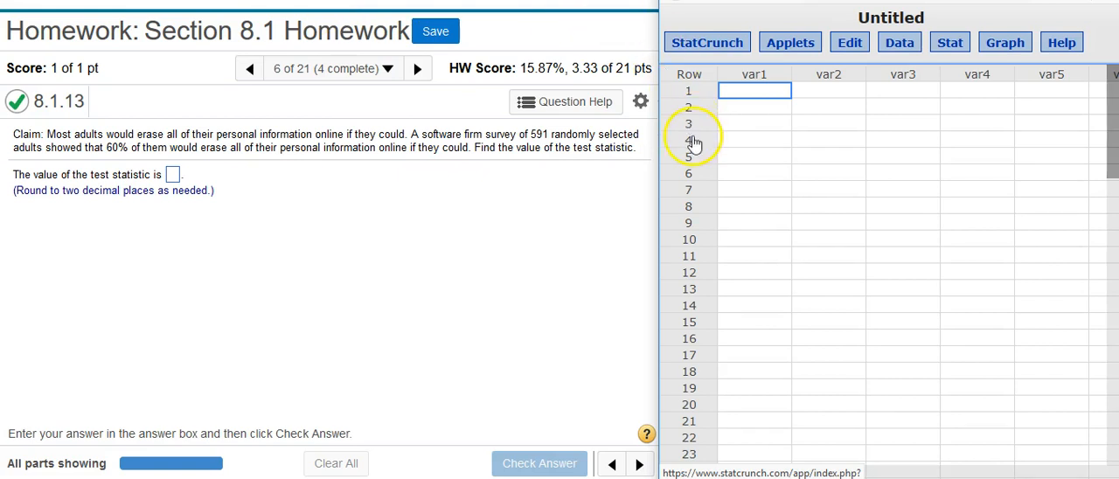
mouse_move(318, 178)
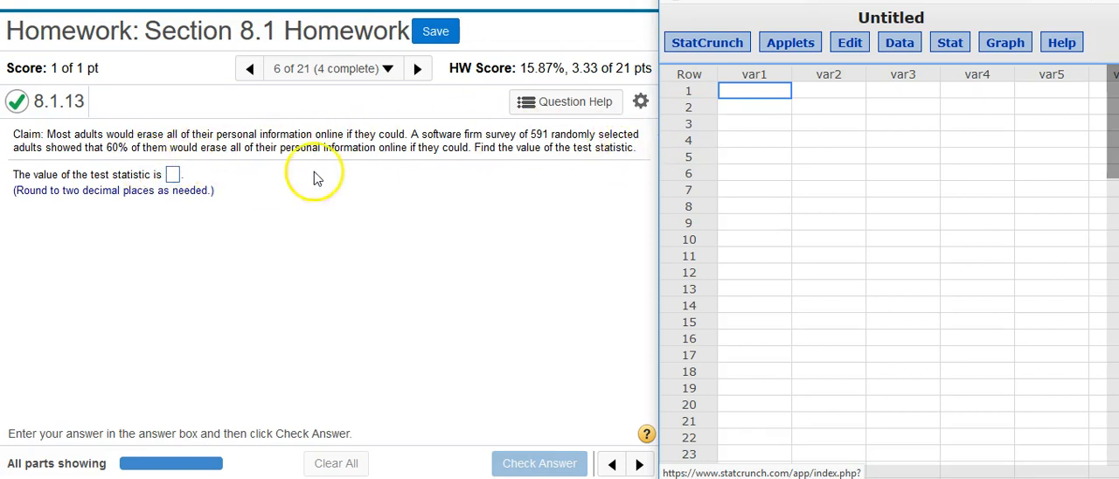
mouse_move(549, 160)
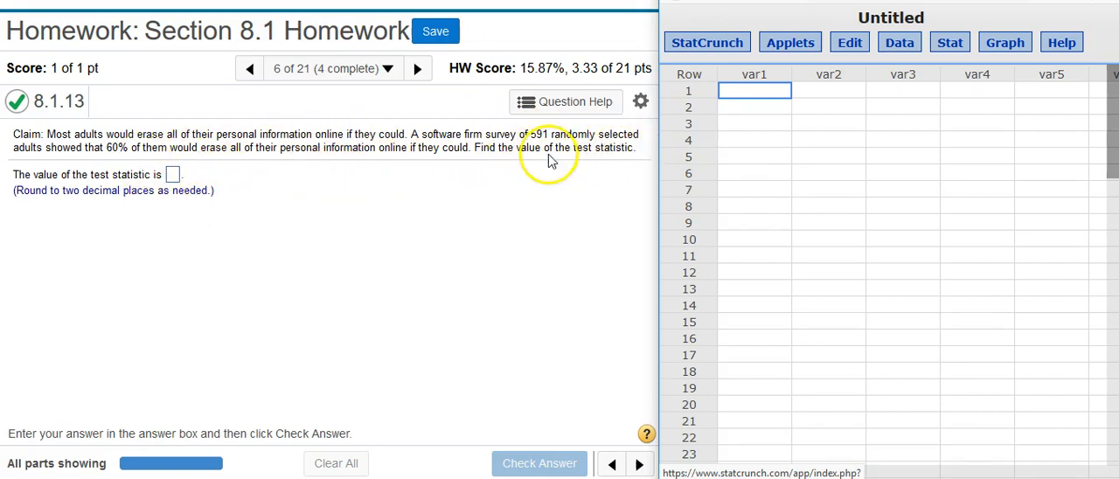
mouse_move(644, 155)
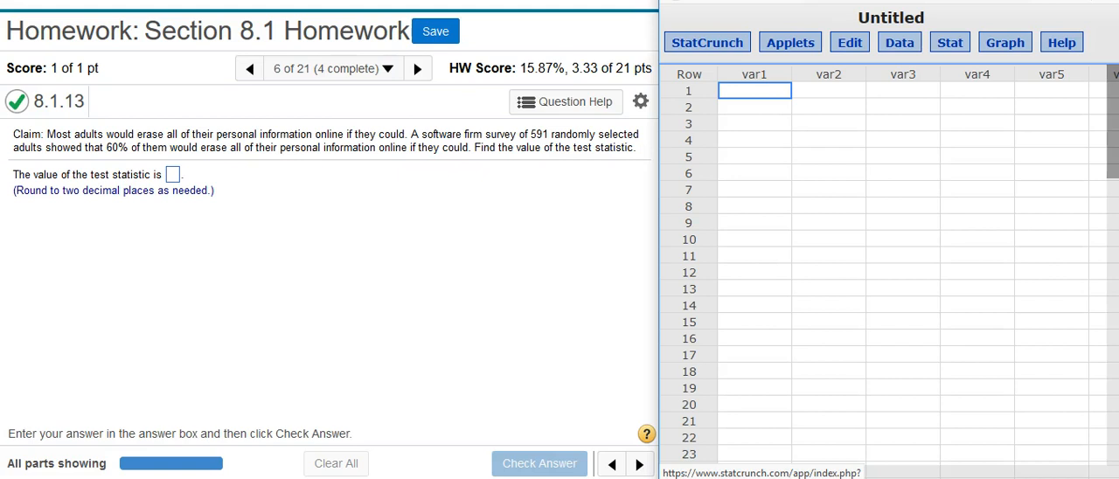
mouse_move(958, 21)
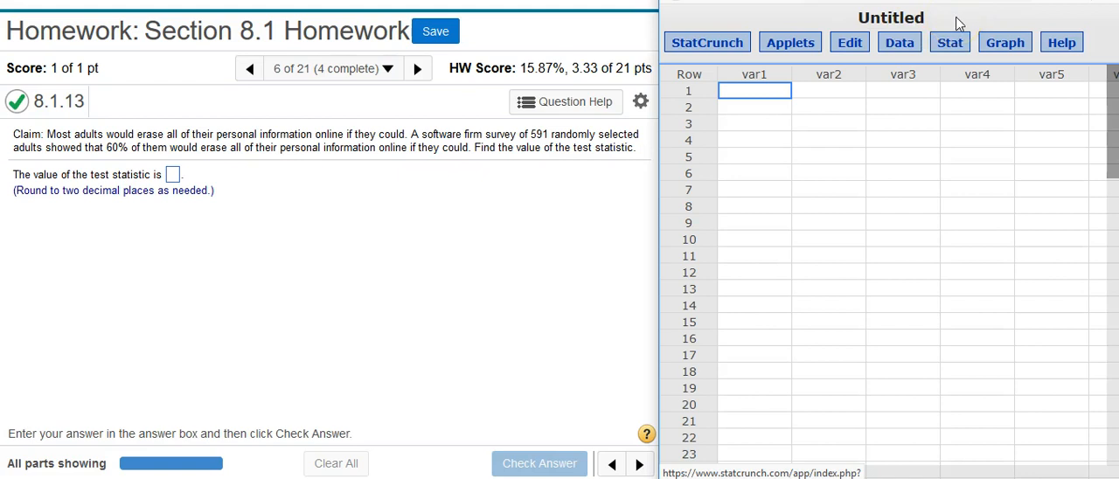
Step: Choose Stat > Proportion Stats > One Sample > With Summary to reach the summary form
click(950, 42)
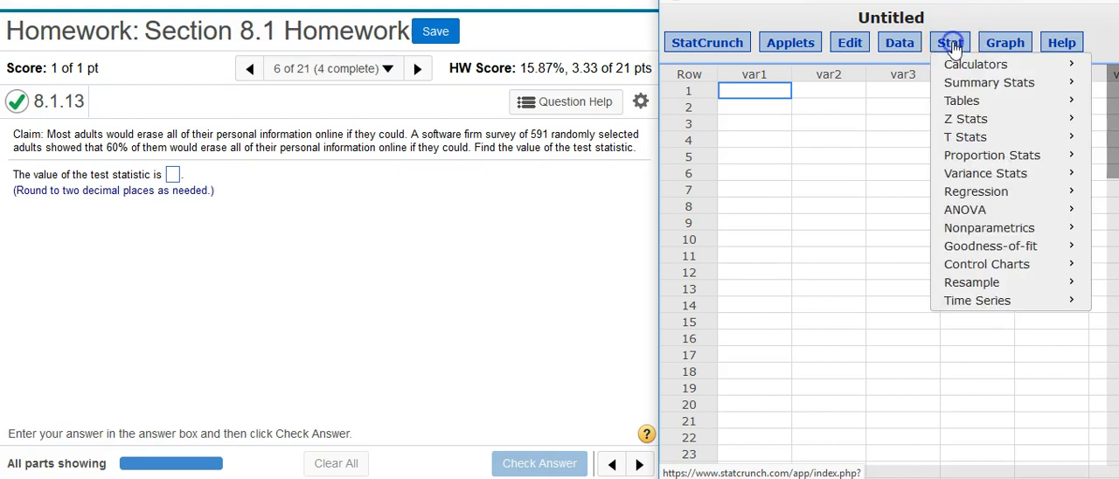
mouse_move(991, 154)
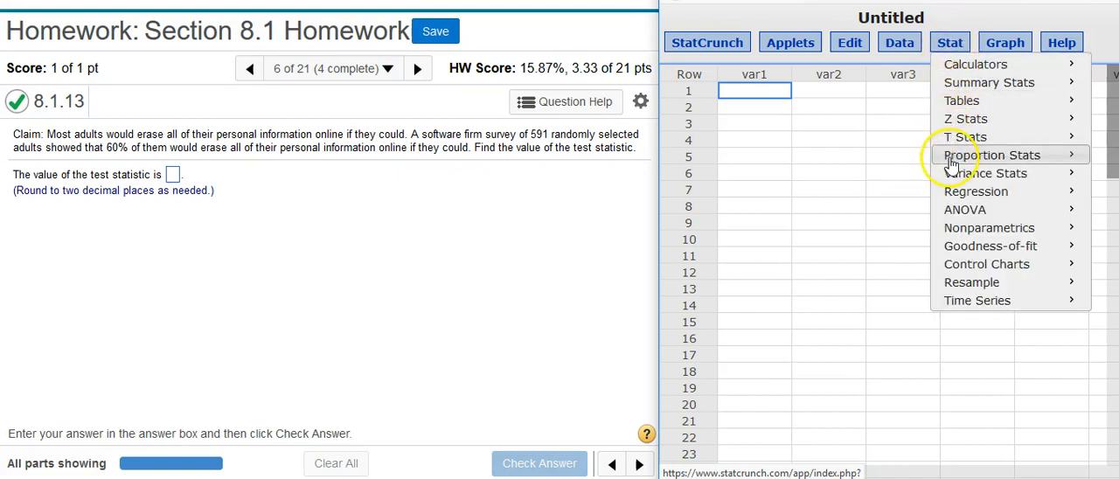
mouse_move(993, 154)
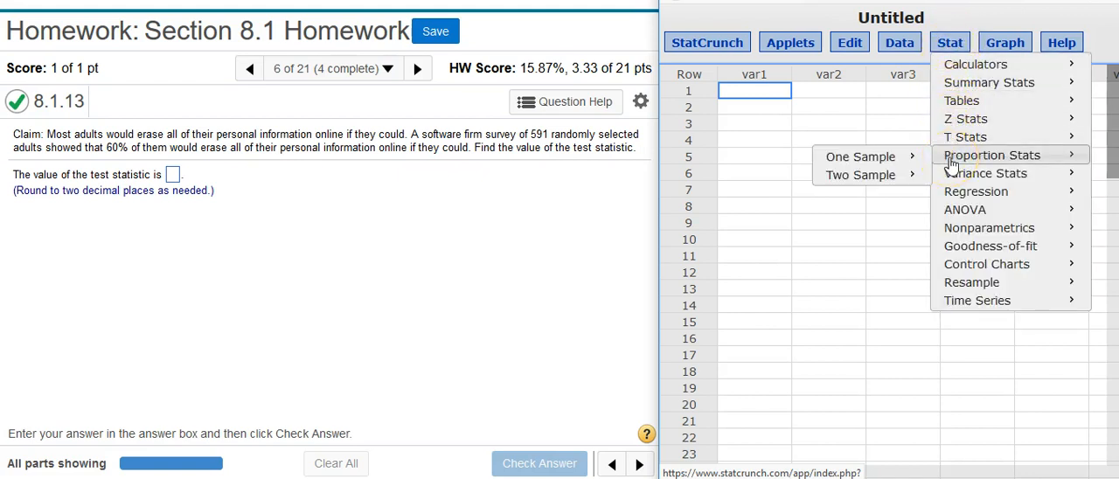
mouse_move(860, 158)
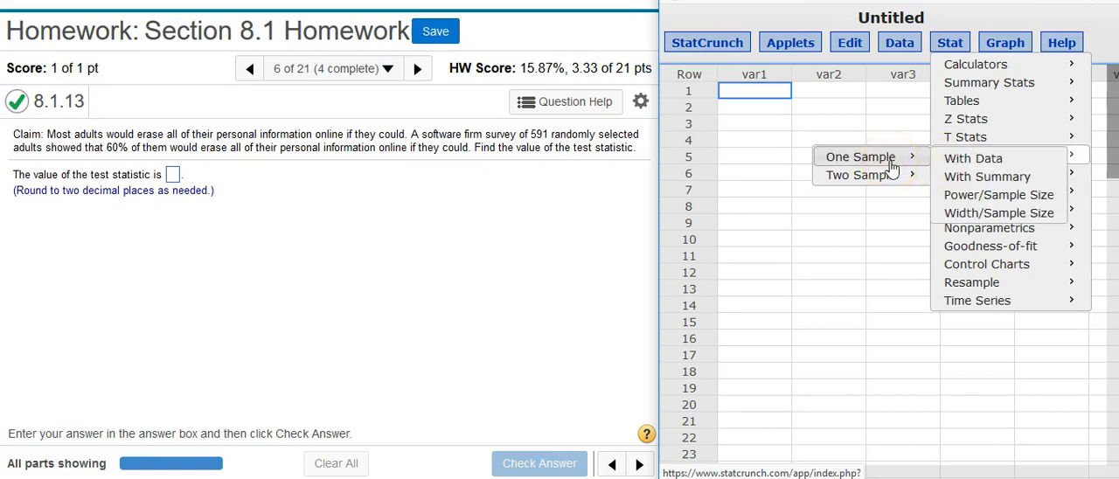
mouse_move(986, 176)
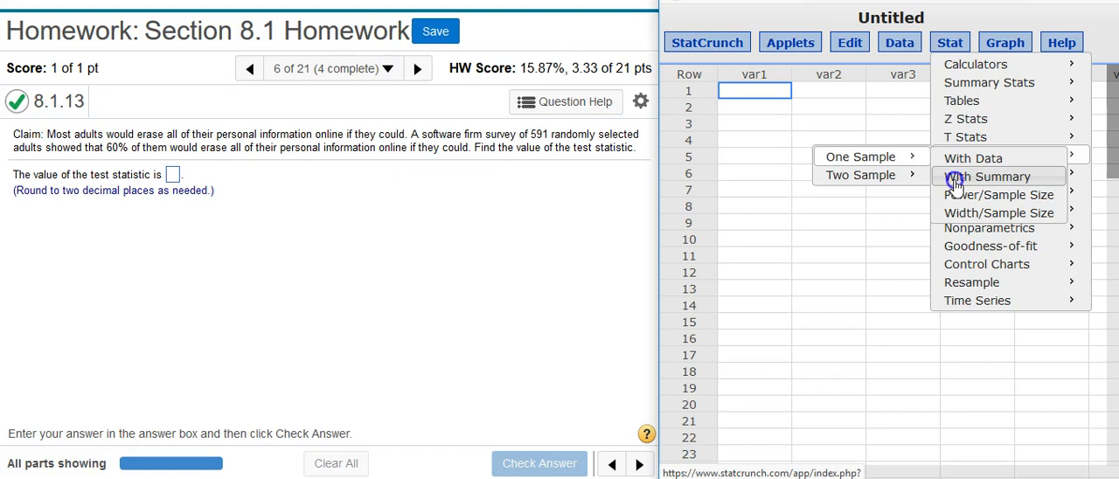
click(998, 177)
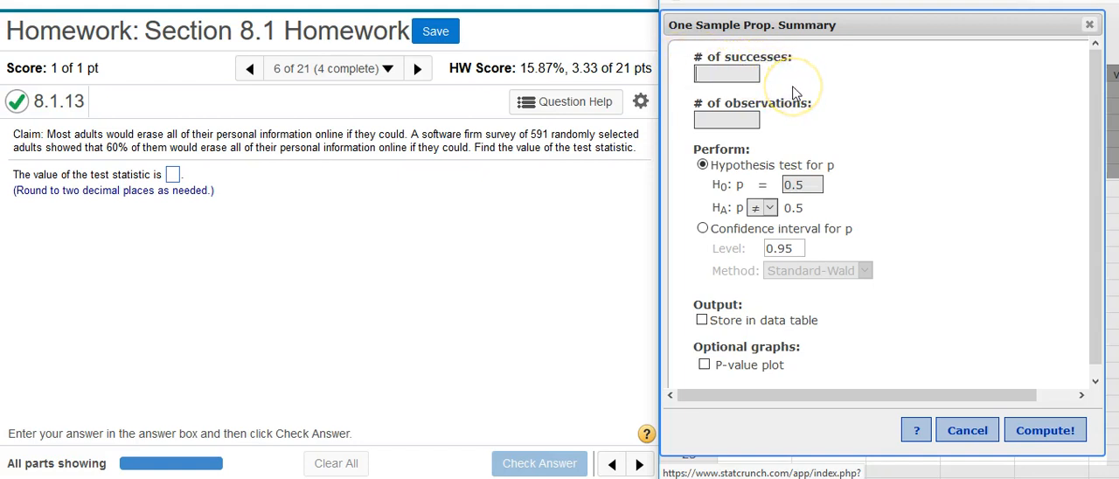
mouse_move(477, 173)
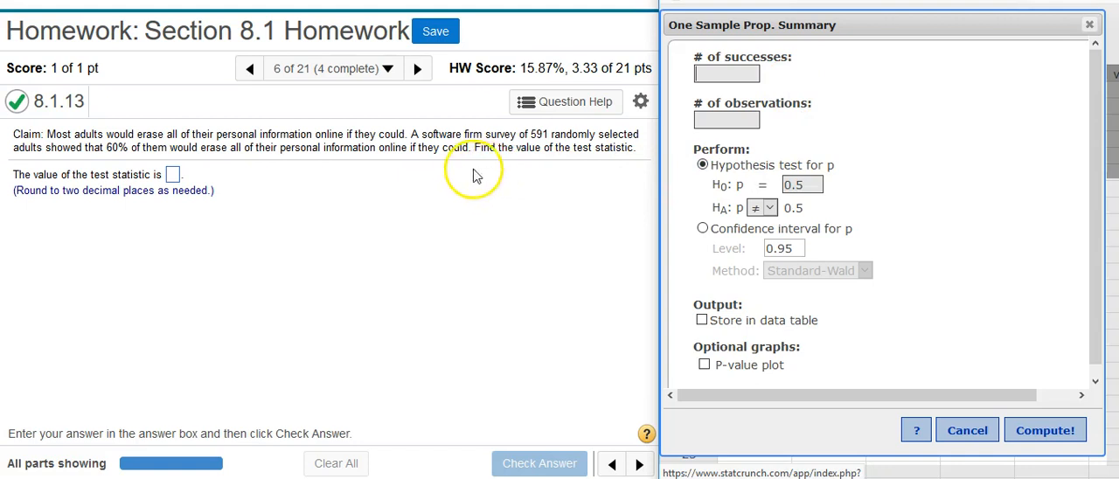
mouse_move(109, 161)
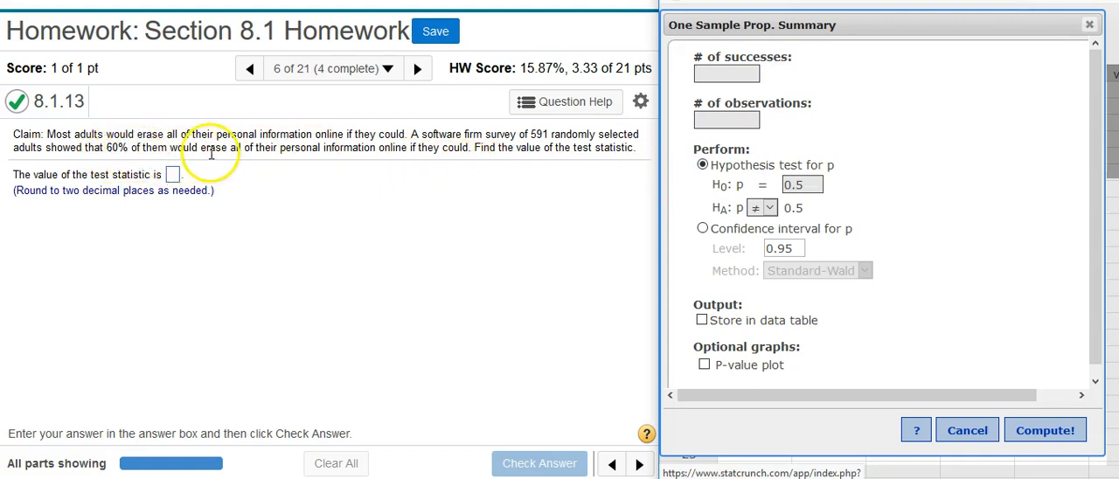
mouse_move(402, 164)
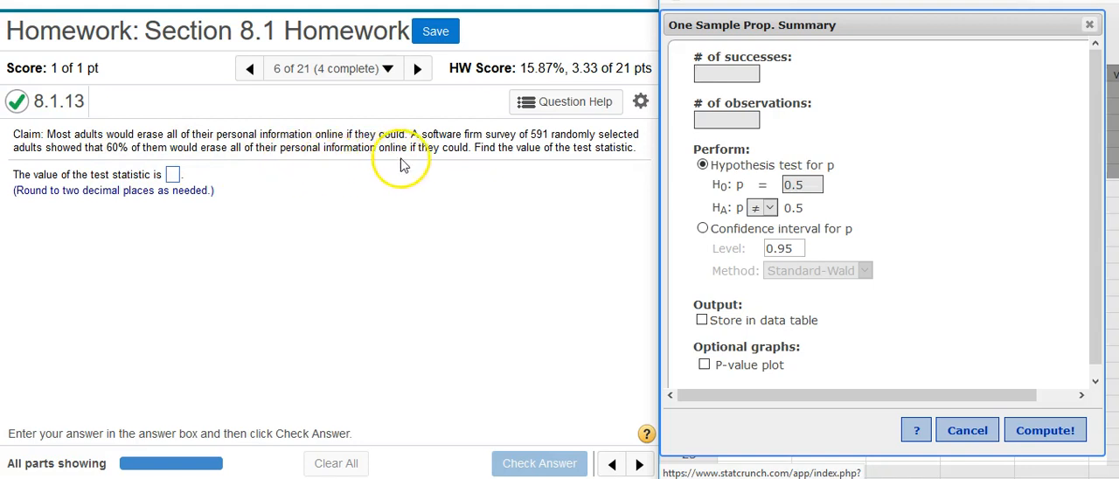
mouse_move(461, 166)
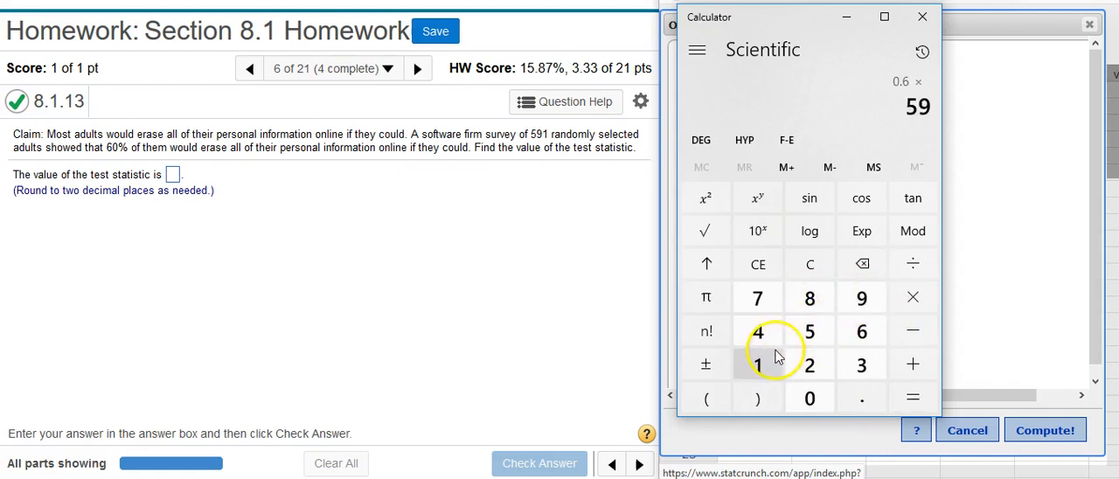
Step: Compute 0.6 × 591 = 354.6 to get the success count
click(912, 398)
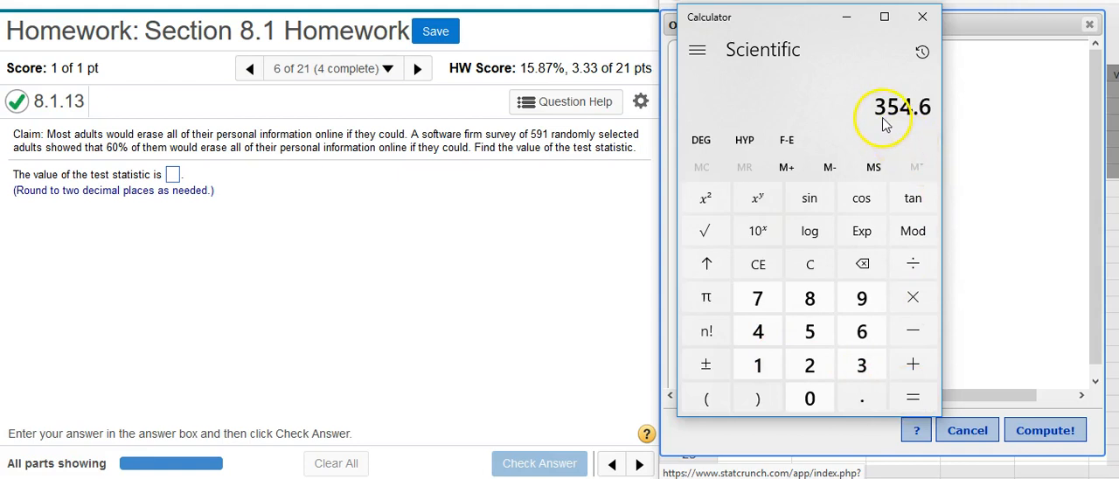
mouse_move(926, 123)
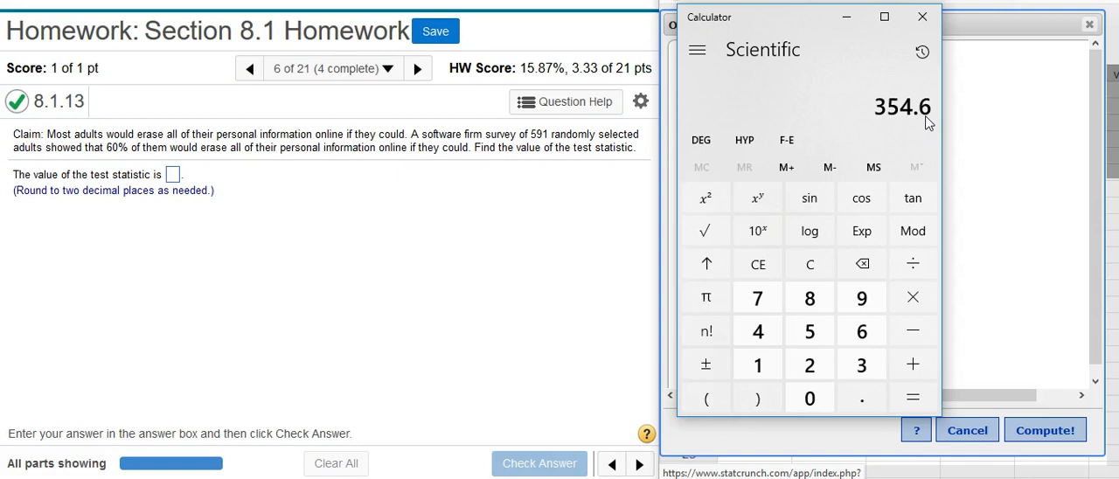
mouse_move(997, 119)
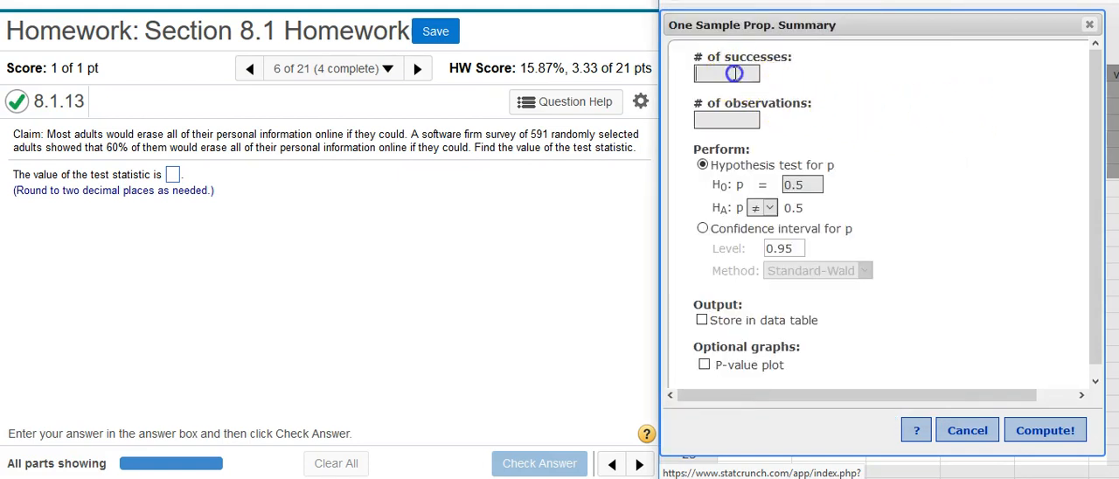
Step: Fill the form with 355 successes and 591 observations, keeping H0: p = 0.5
text(355)
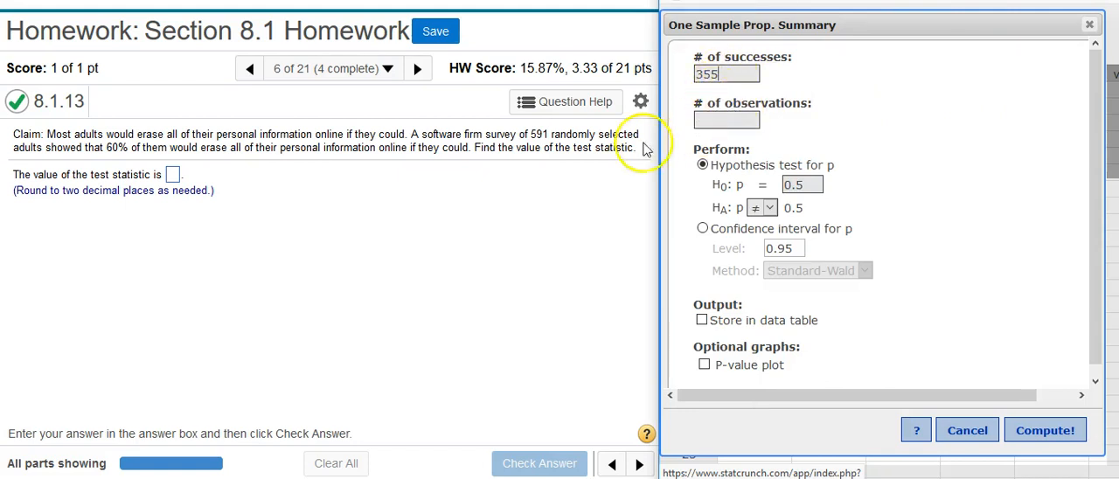
click(727, 119)
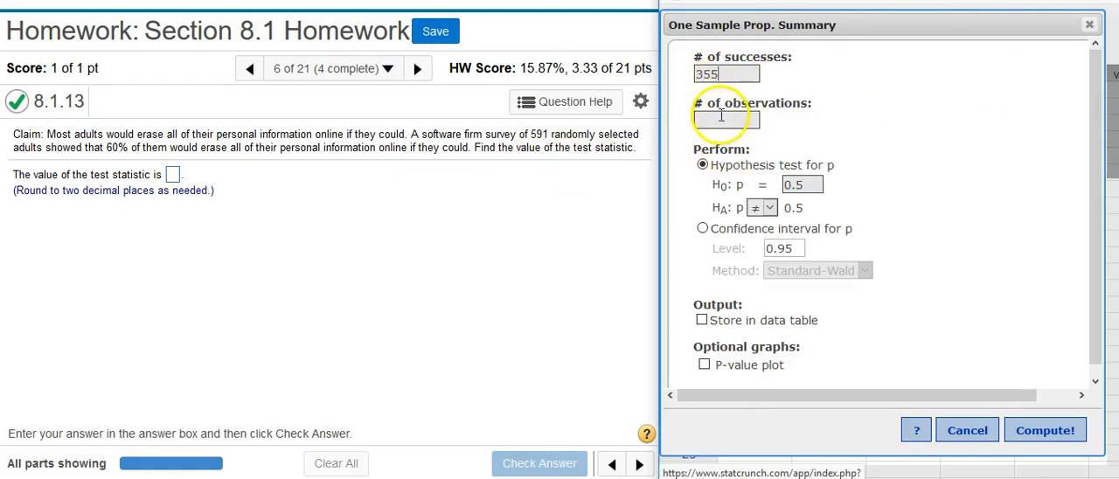
text(591)
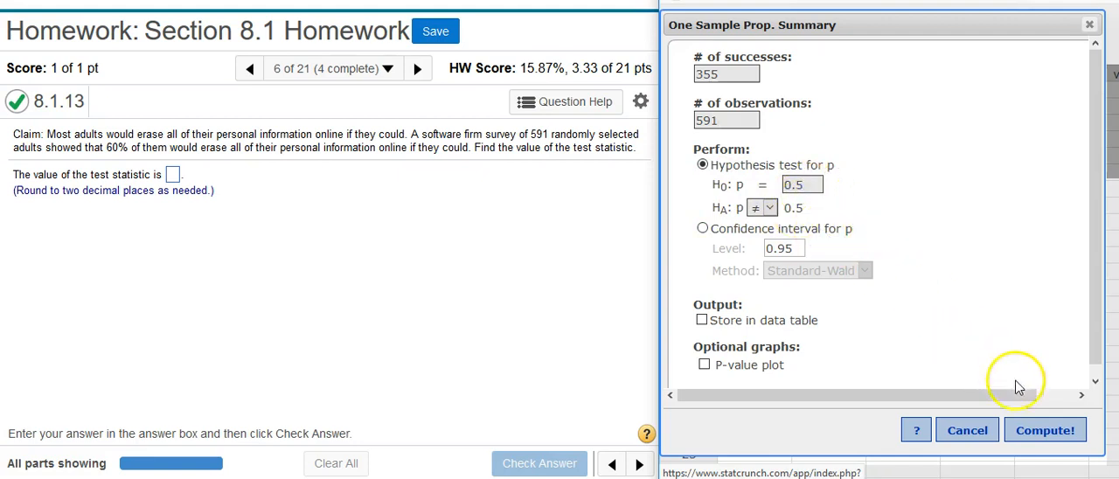
click(1046, 430)
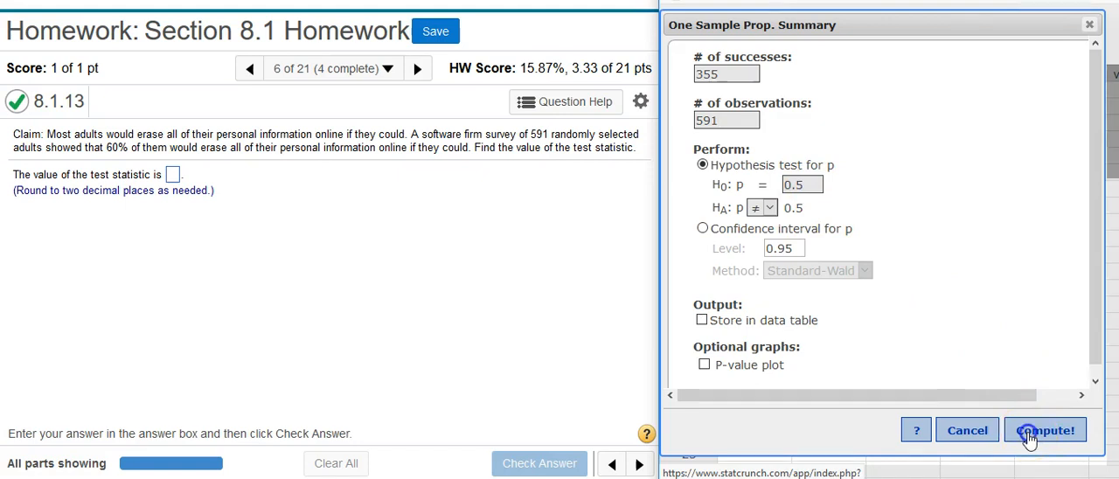
Step: Compute the test, giving Z-Stat 4.8950059 with p-value below 0.0001
click(1045, 430)
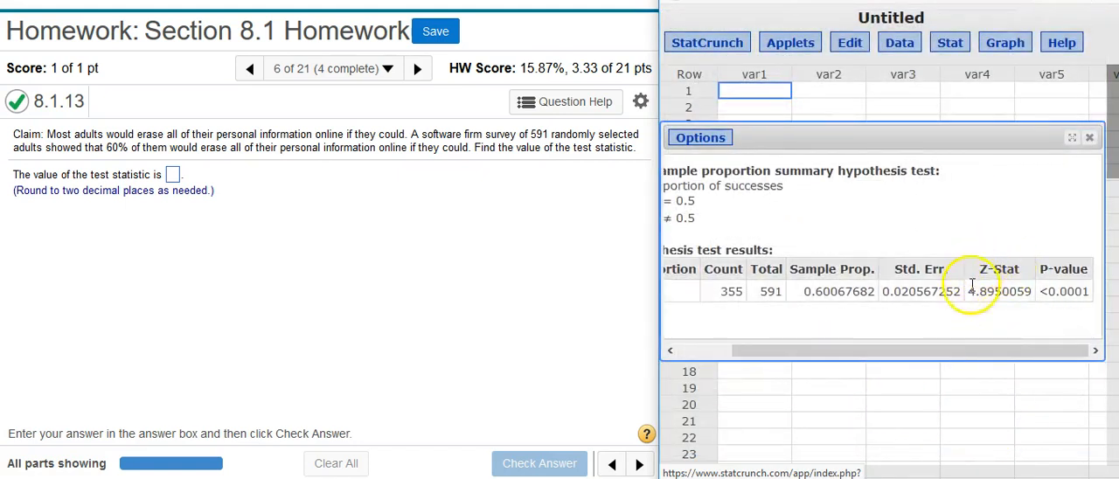
mouse_move(982, 307)
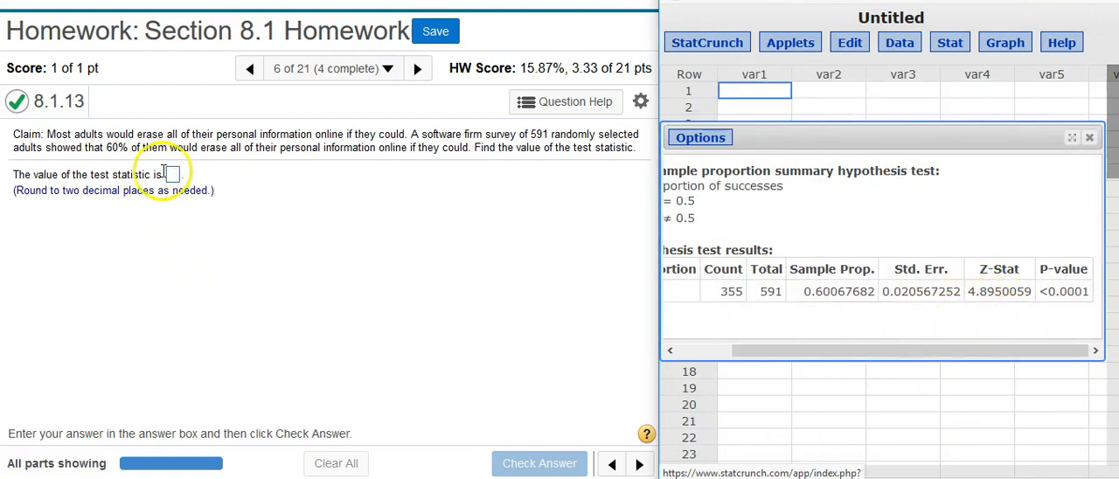
Step: Enter 4.90 as the test statistic and check the answer, marked correct
click(175, 173)
text(4.9)
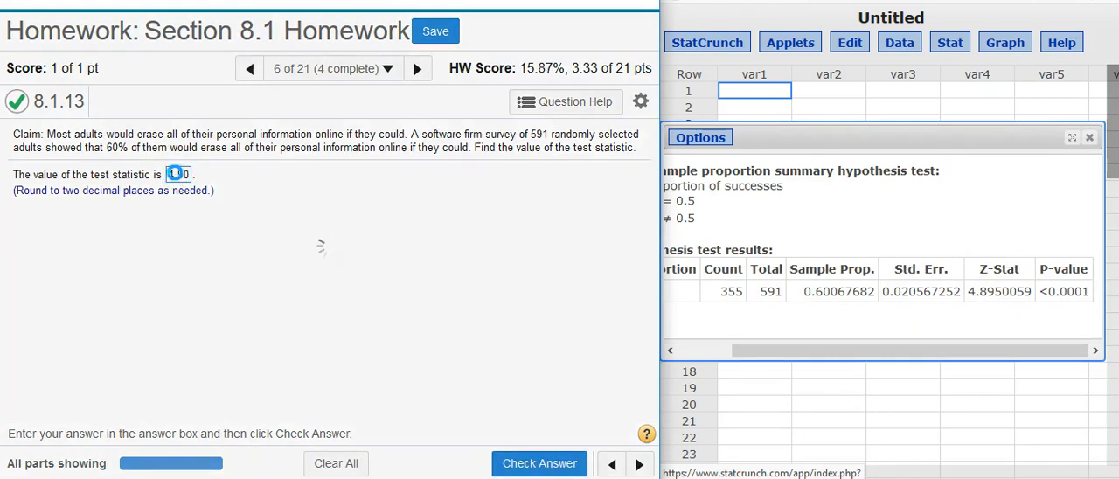
click(538, 463)
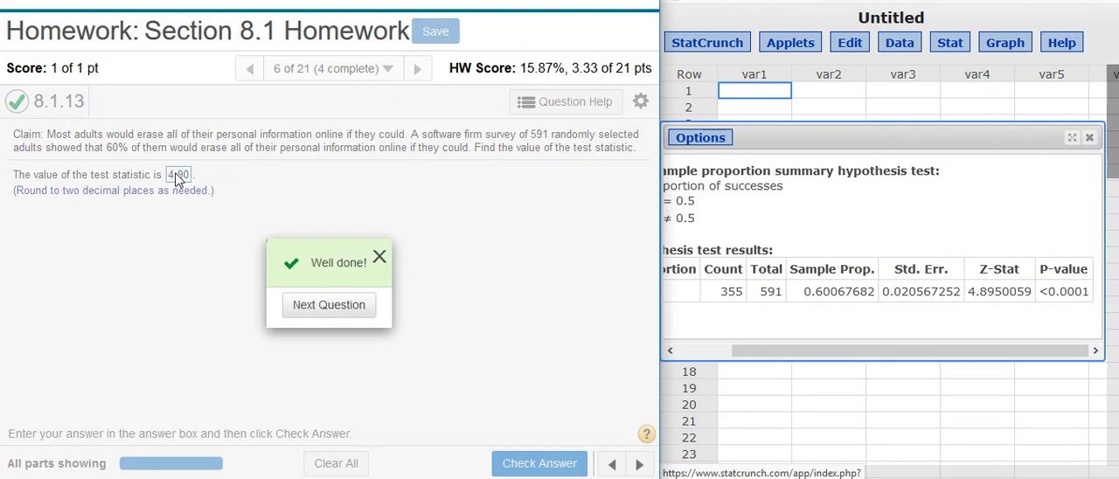